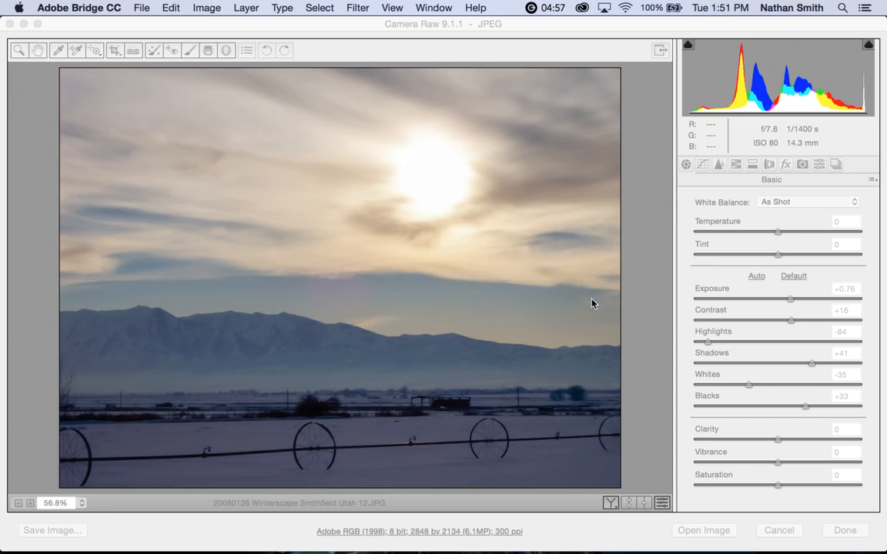
pyautogui.moveTo(671, 267)
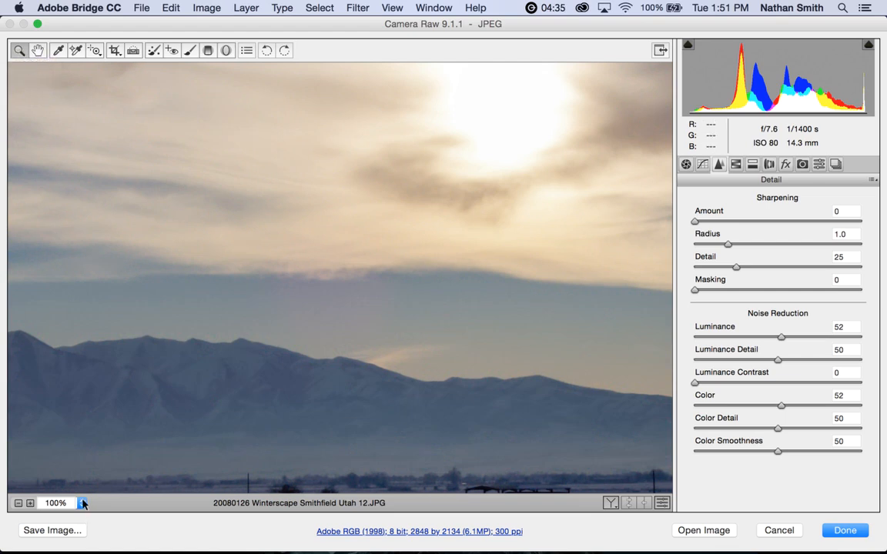
# Set the preview zoom level to 100% from the zoom dropdown.
pyautogui.click(81, 502)
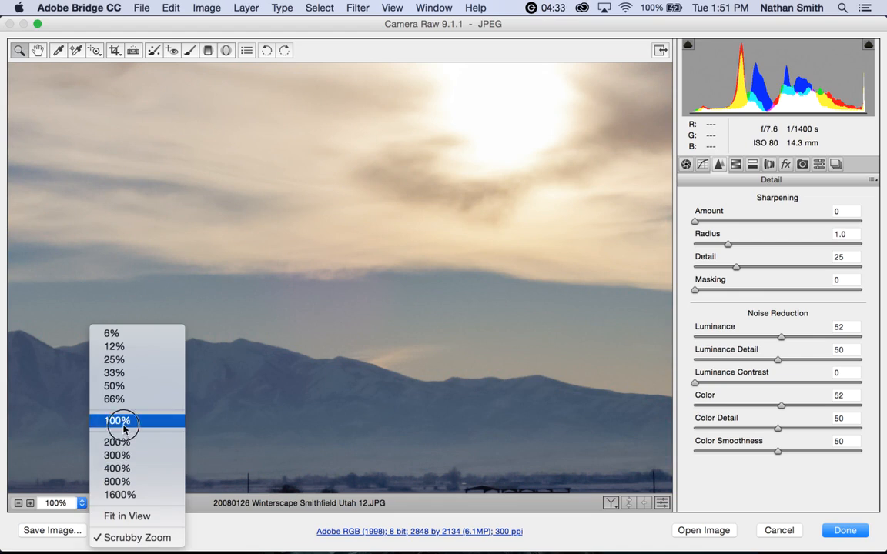
pyautogui.click(117, 420)
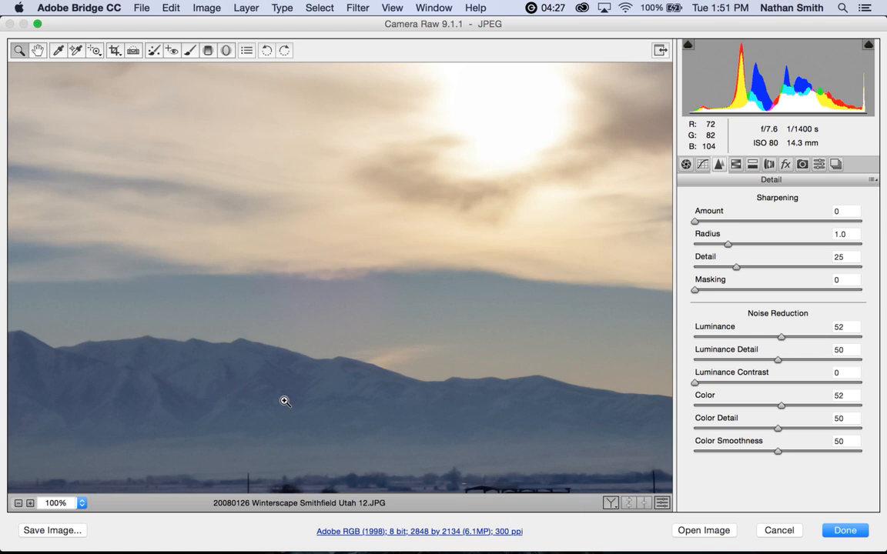
pyautogui.moveTo(465, 323)
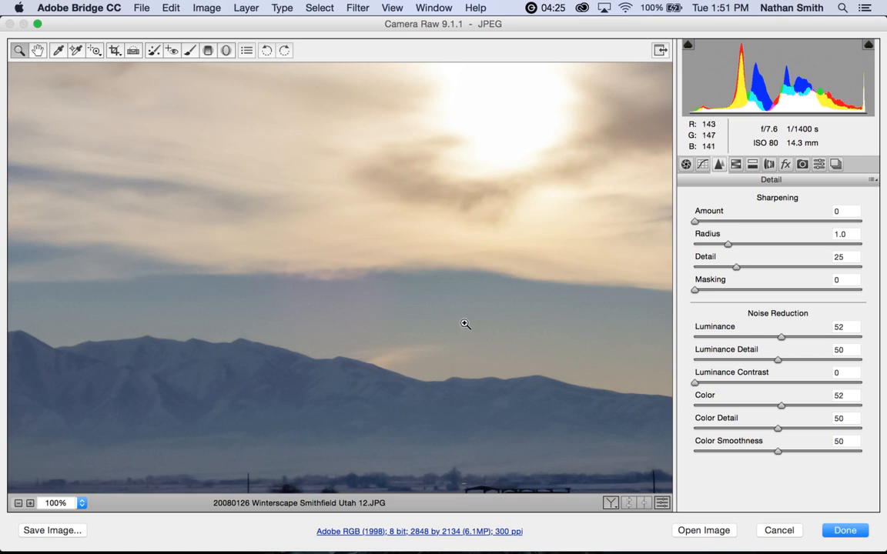
pyautogui.moveTo(733, 234)
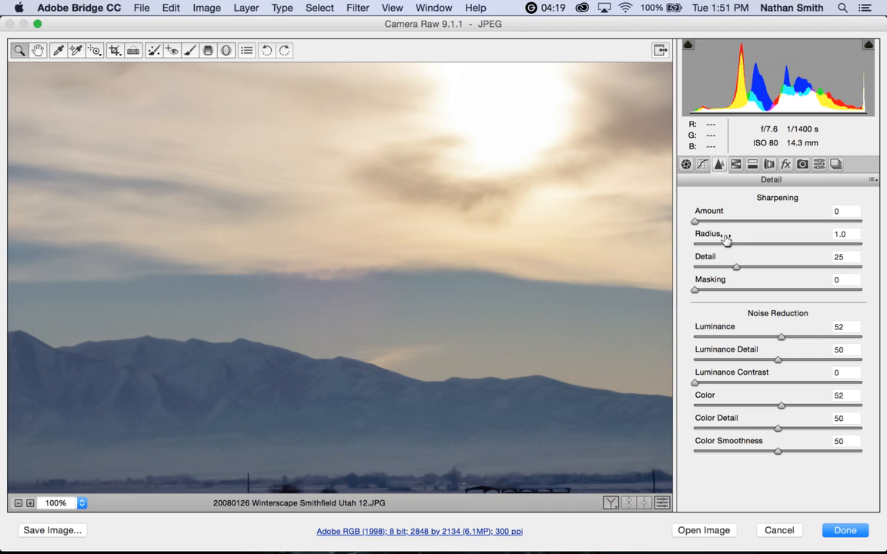
pyautogui.moveTo(554, 229)
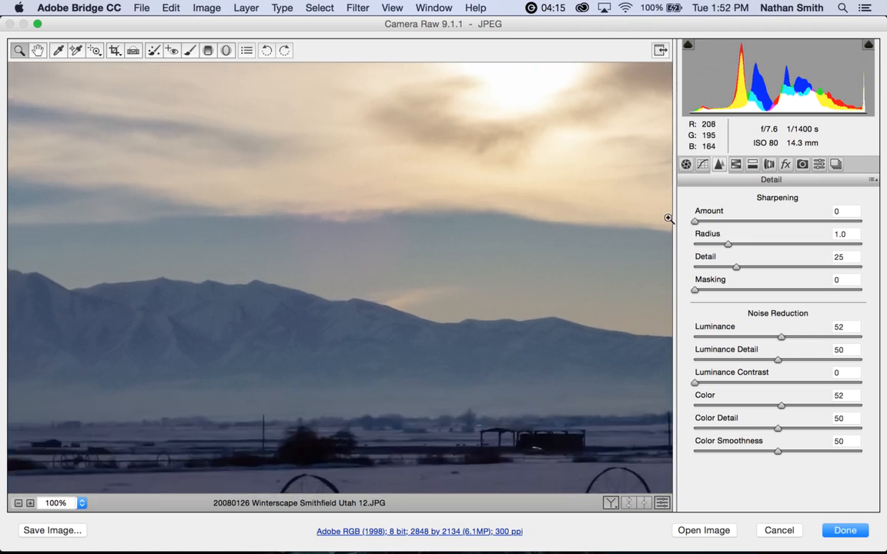
pyautogui.moveTo(727, 225)
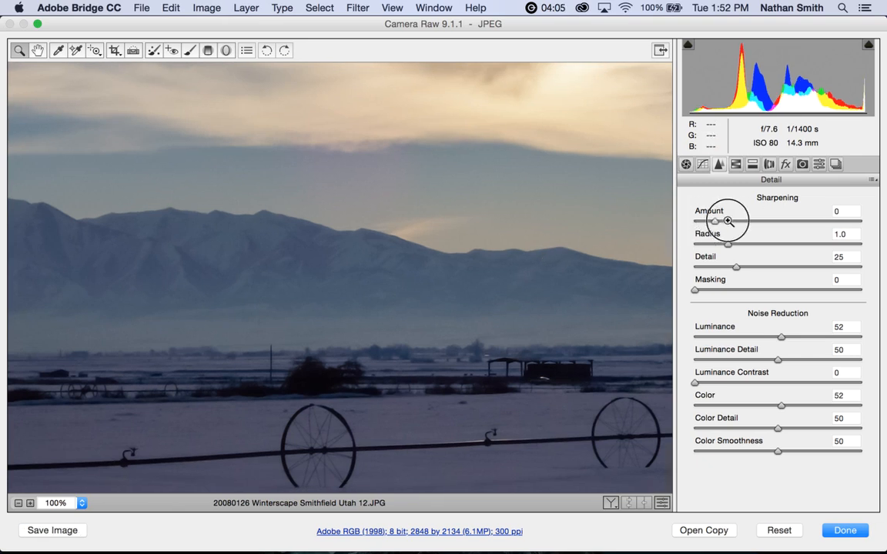
# Raise the Sharpening Amount slider from 0 to 59 while previewing in grayscale.
pyautogui.moveTo(718, 221); pyautogui.dragTo(862, 222)
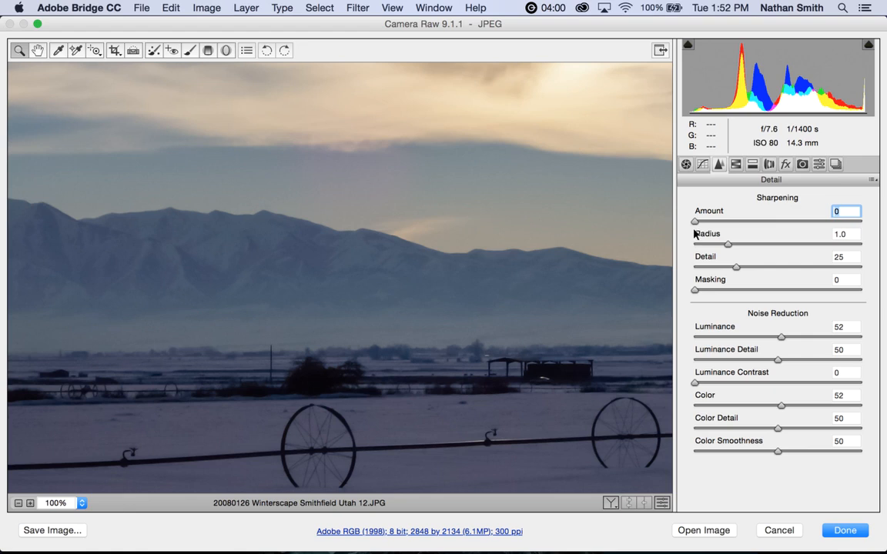
pyautogui.moveTo(694, 222); pyautogui.dragTo(761, 222)
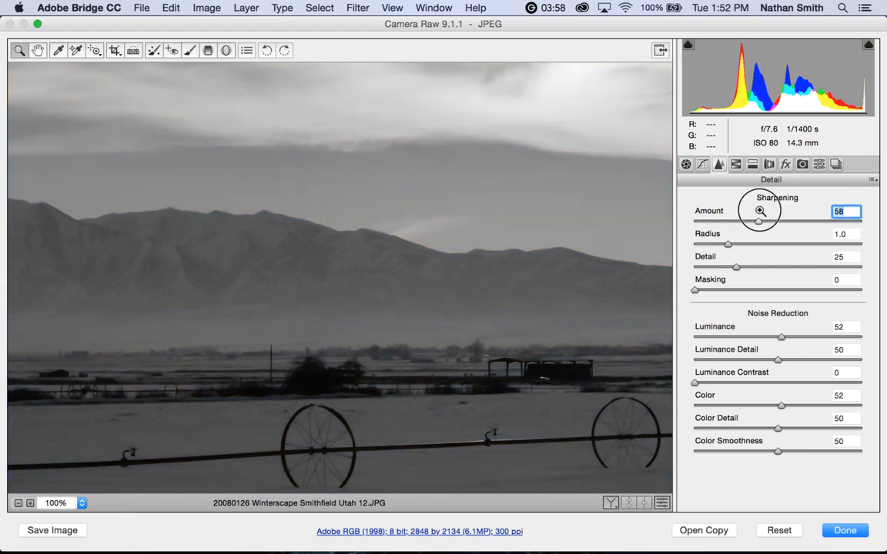
pyautogui.moveTo(758, 222); pyautogui.dragTo(826, 222)
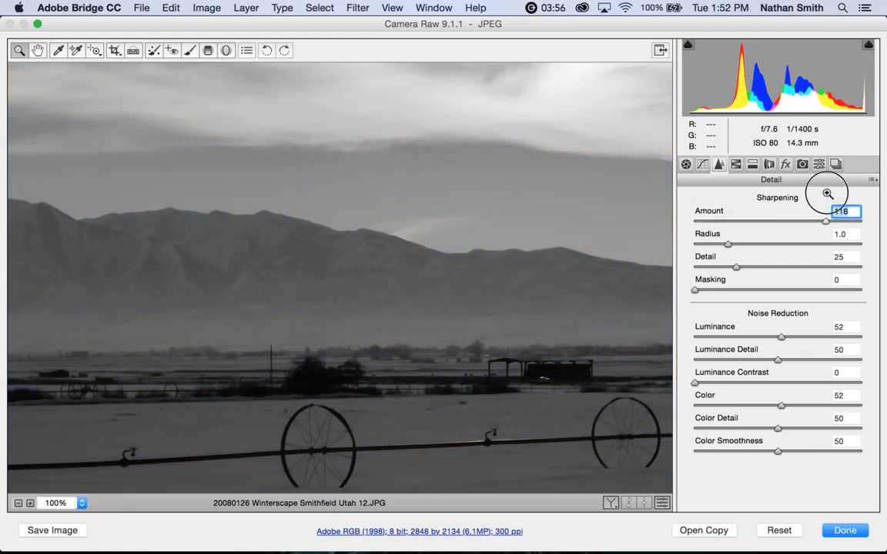
pyautogui.moveTo(804, 222); pyautogui.dragTo(863, 222)
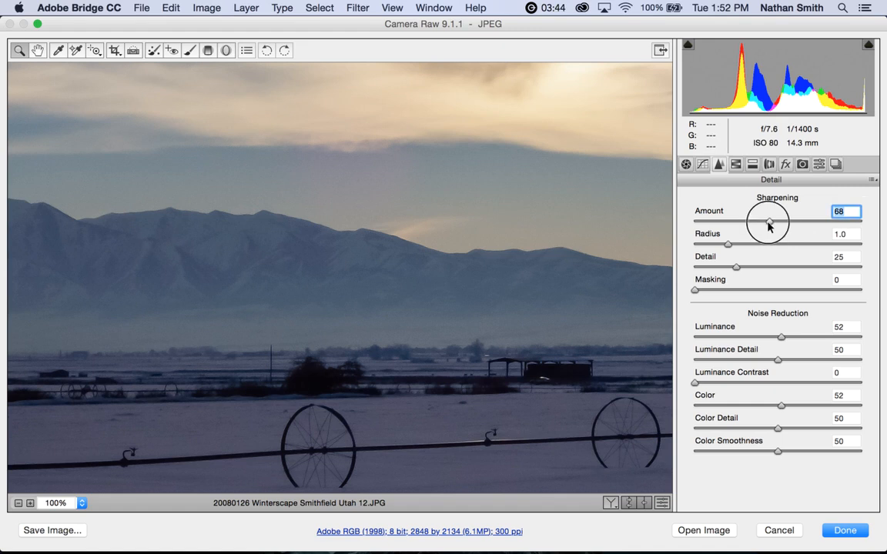
pyautogui.moveTo(767, 222); pyautogui.dragTo(761, 222)
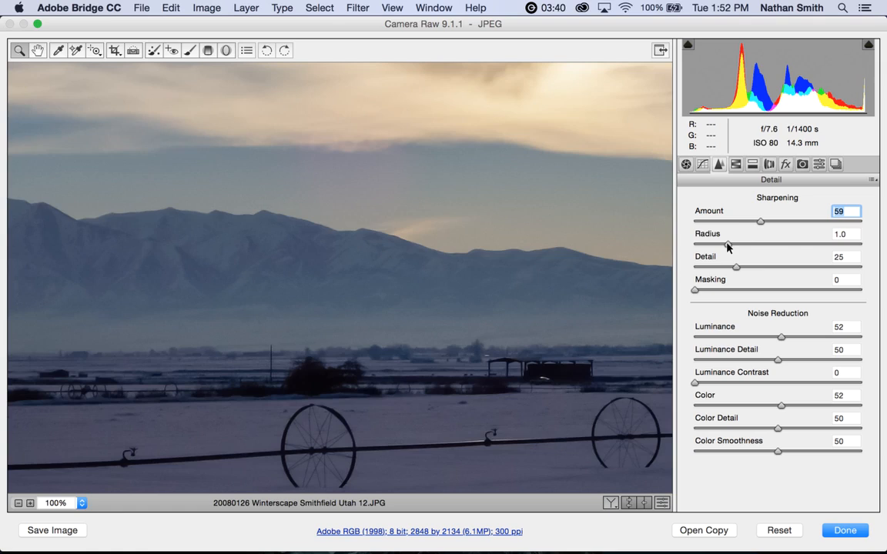
# Sweep the Sharpening Radius up to its 3.0 maximum, then settle it at 1.2.
pyautogui.moveTo(736, 243); pyautogui.dragTo(860, 243)
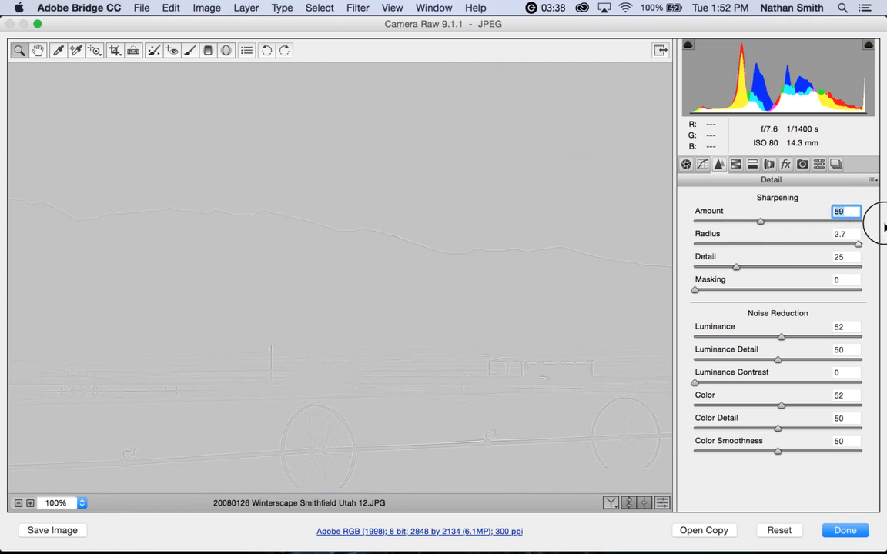
pyautogui.moveTo(856, 244); pyautogui.dragTo(860, 244)
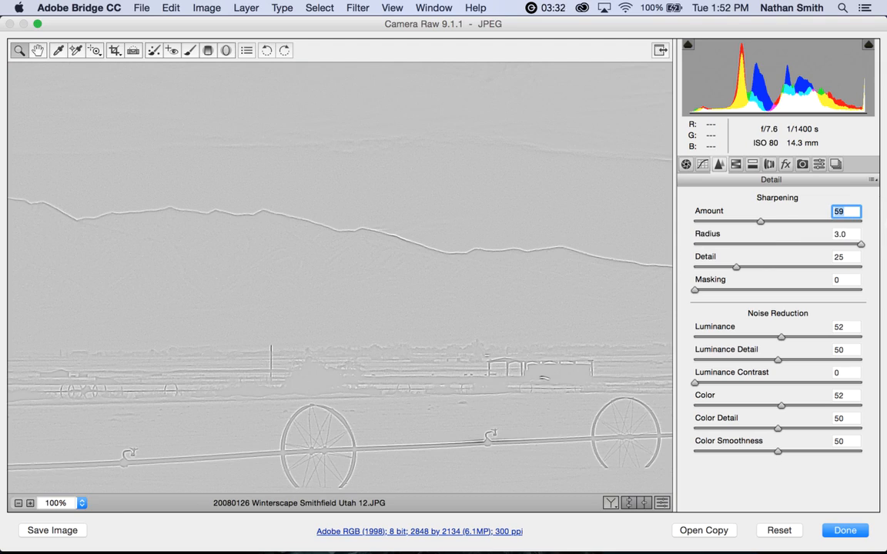
pyautogui.click(846, 234)
pyautogui.write('2.5')
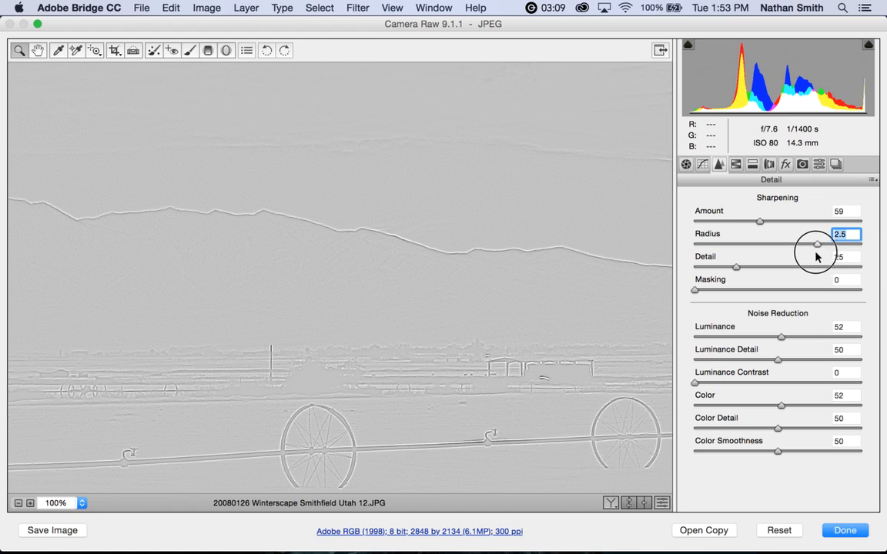
pyautogui.moveTo(816, 243); pyautogui.dragTo(861, 244)
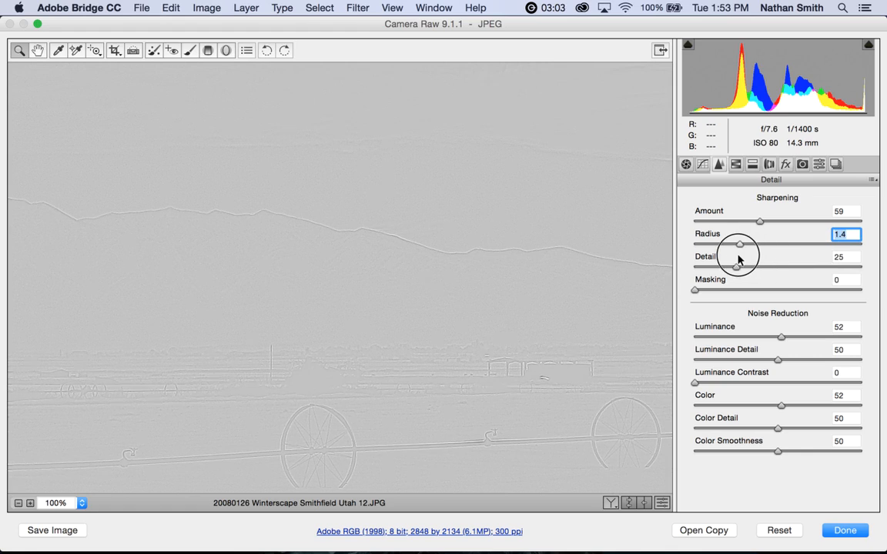
pyautogui.moveTo(749, 243); pyautogui.dragTo(746, 243)
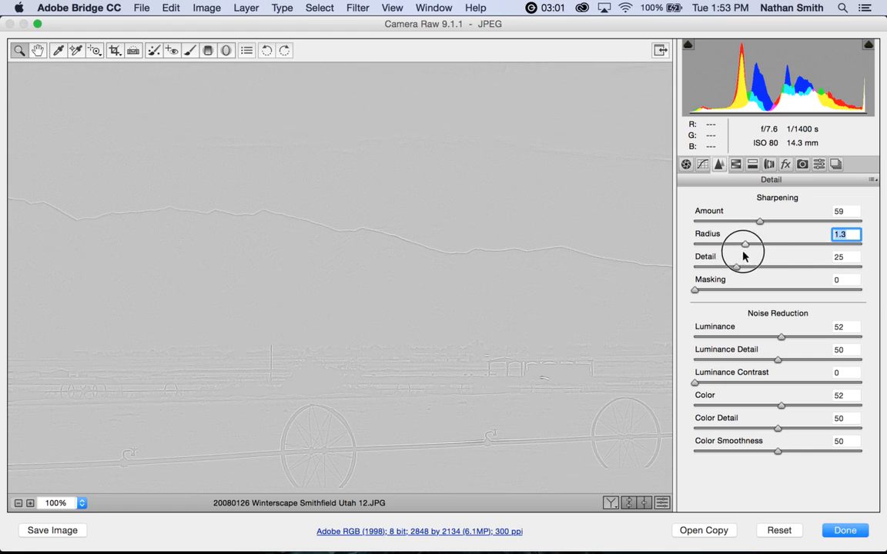
pyautogui.moveTo(745, 245); pyautogui.dragTo(743, 245)
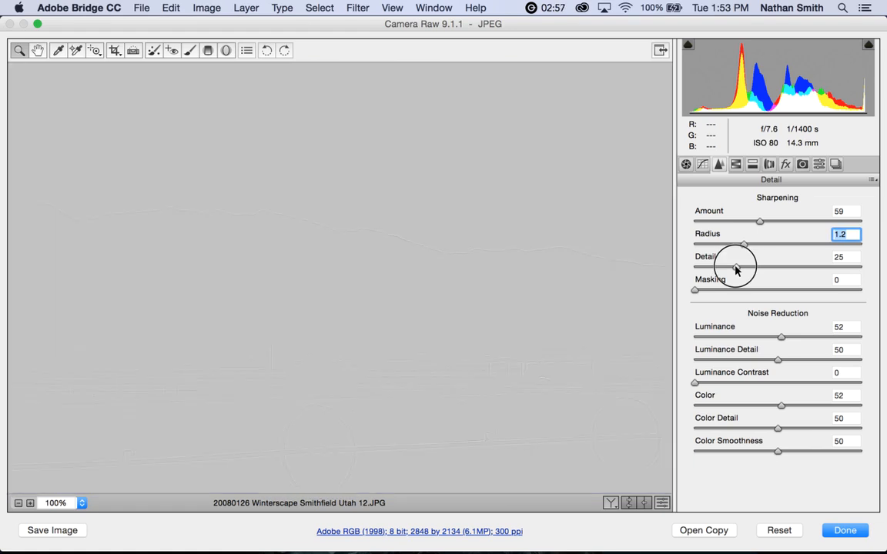
# Sweep Sharpening Detail to 100 and push Radius to its maximum 3.0.
pyautogui.moveTo(743, 265); pyautogui.dragTo(859, 265)
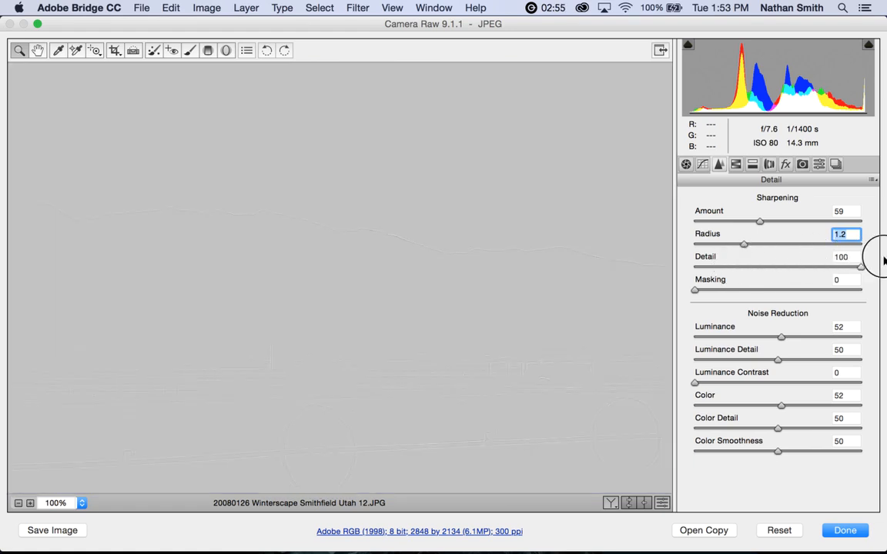
pyautogui.click(847, 256)
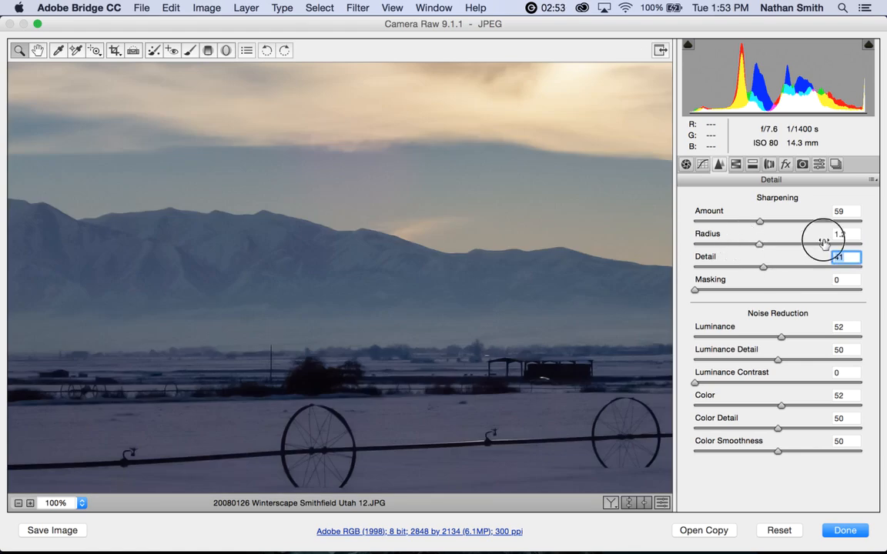
pyautogui.moveTo(761, 243); pyautogui.dragTo(860, 243)
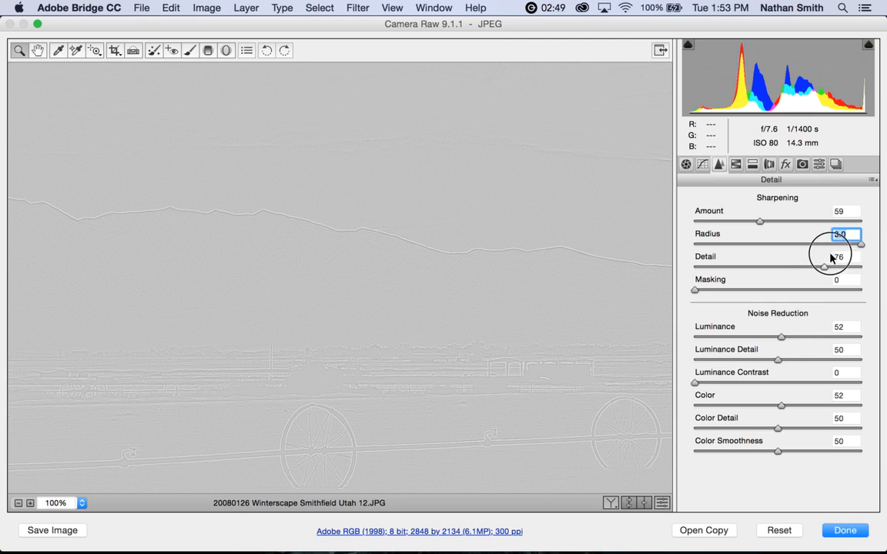
pyautogui.moveTo(829, 268); pyautogui.dragTo(861, 268)
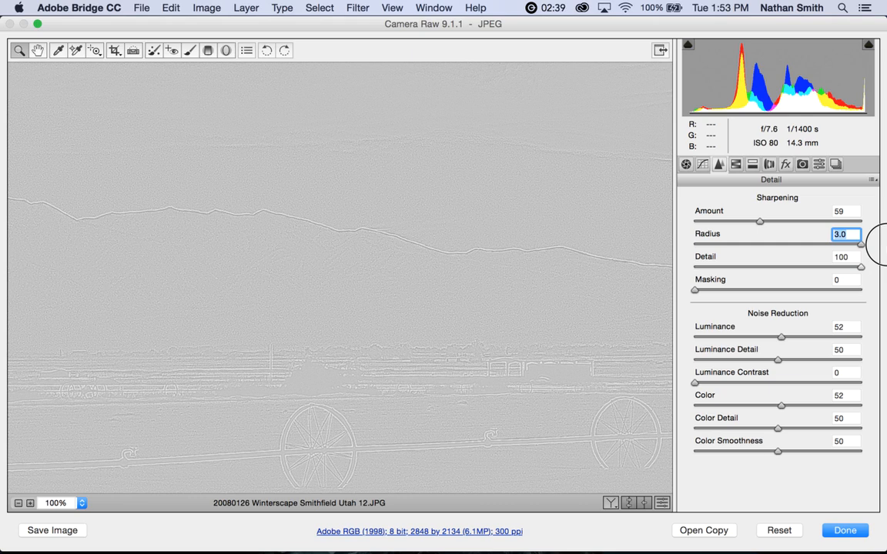
pyautogui.moveTo(841, 280)
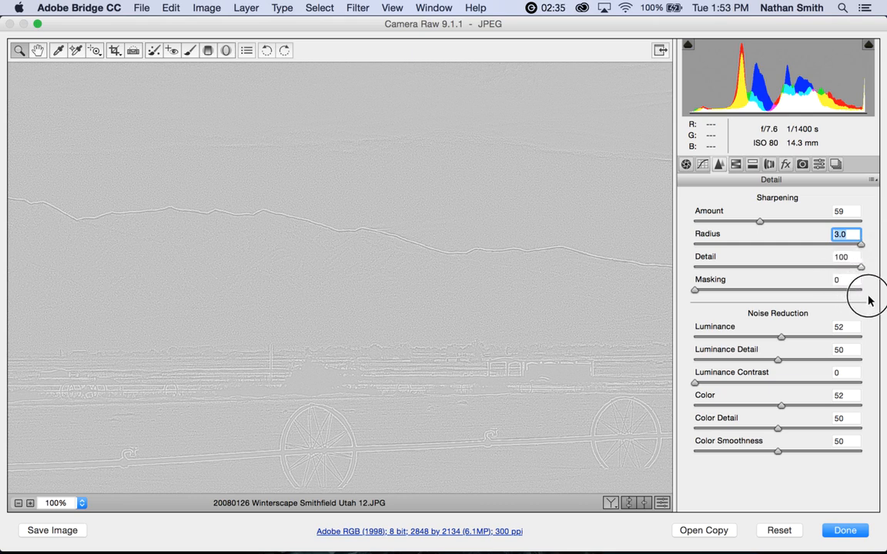
# Bring Sharpening Detail back down through 28 and 59 to settle at 53.
pyautogui.moveTo(860, 268); pyautogui.dragTo(739, 268)
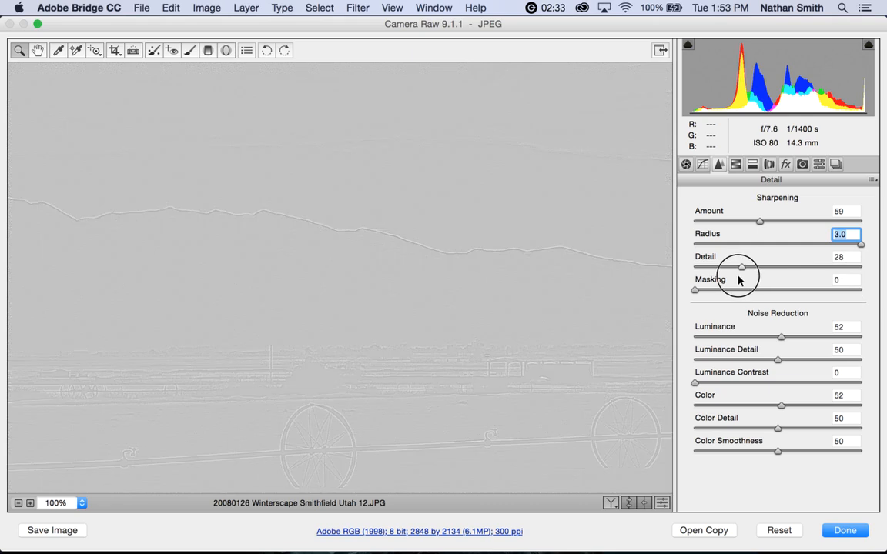
pyautogui.moveTo(739, 268); pyautogui.dragTo(742, 268)
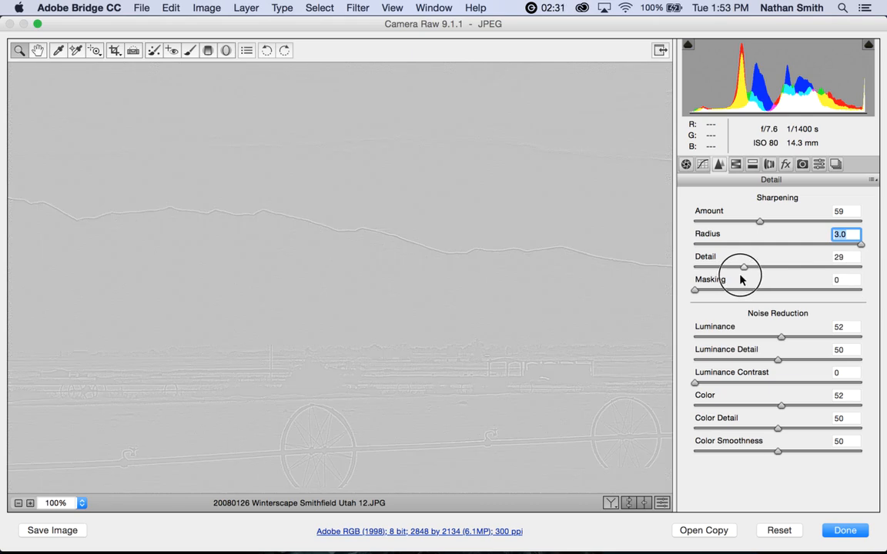
pyautogui.moveTo(739, 268); pyautogui.dragTo(747, 268)
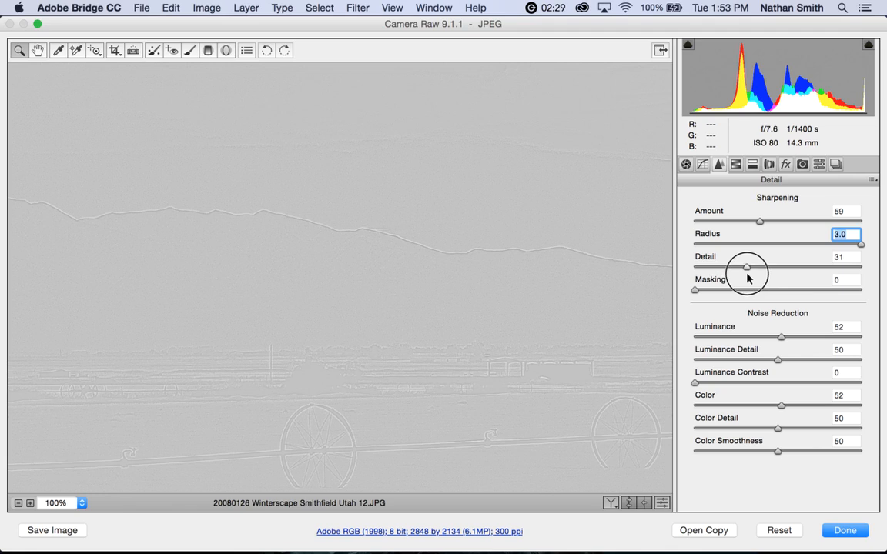
pyautogui.moveTo(747, 267); pyautogui.dragTo(823, 268)
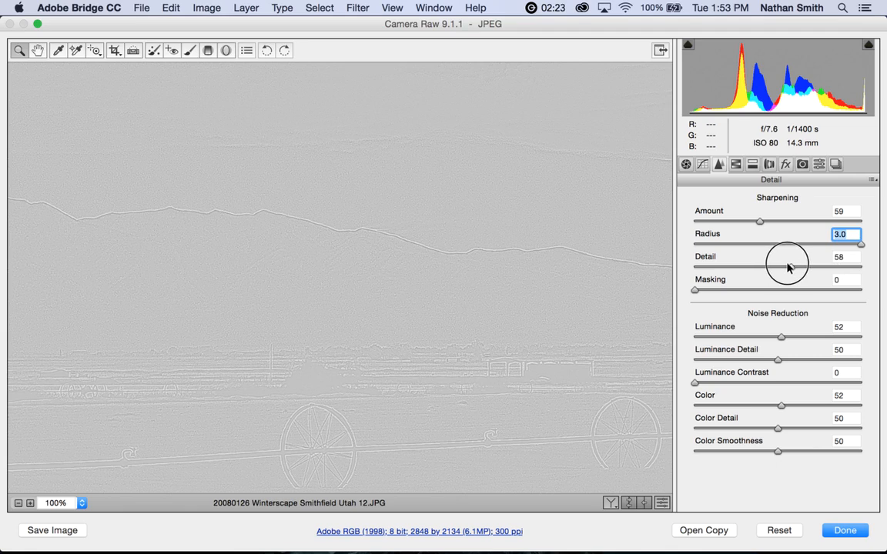
pyautogui.moveTo(787, 265); pyautogui.dragTo(779, 265)
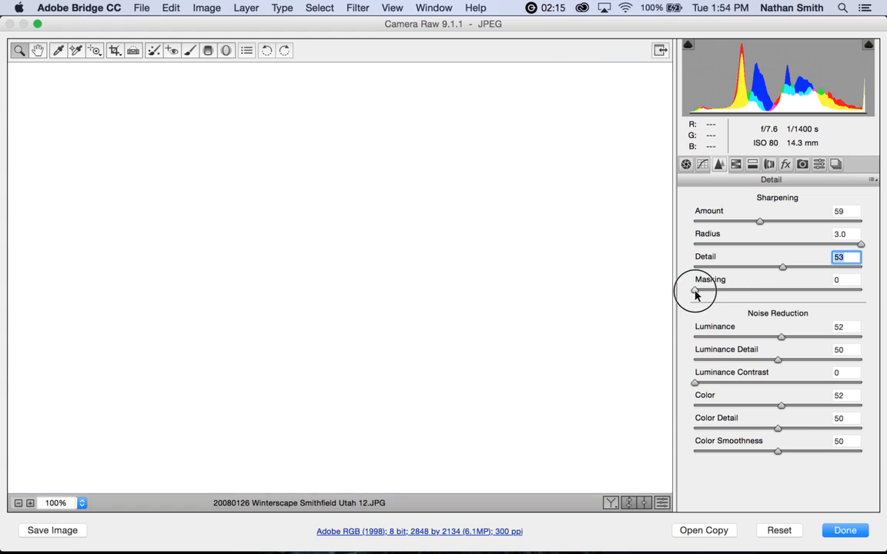
# Raise the Sharpening Masking slider from 0 to 69 with the mask preview.
pyautogui.moveTo(694, 291); pyautogui.dragTo(721, 291)
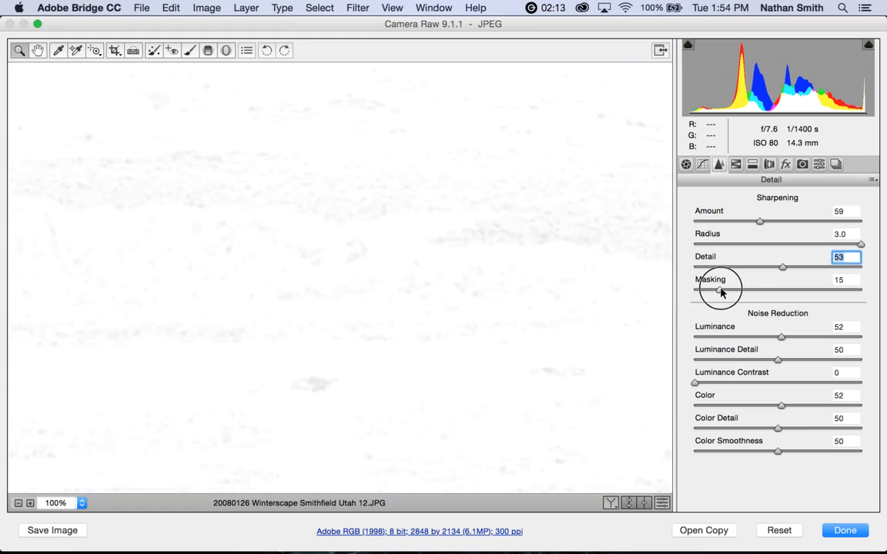
pyautogui.moveTo(721, 290); pyautogui.dragTo(788, 289)
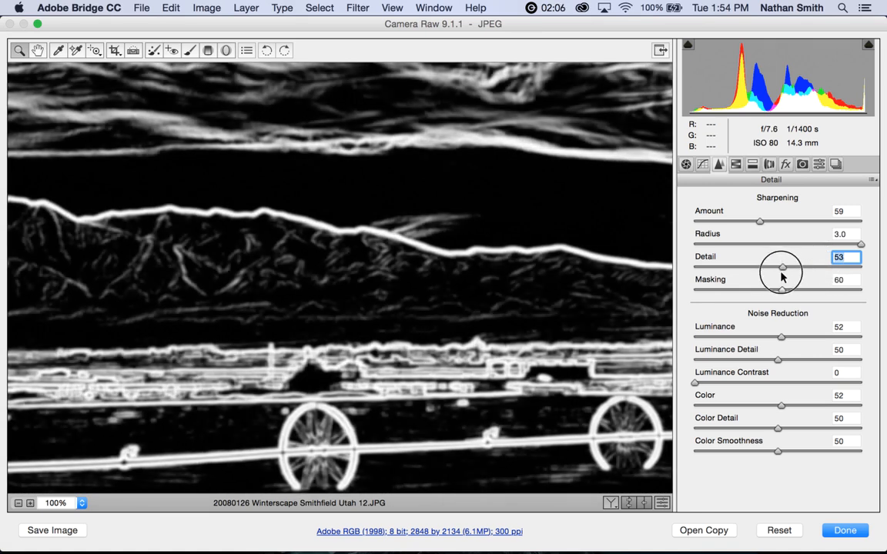
pyautogui.moveTo(783, 290); pyautogui.dragTo(808, 290)
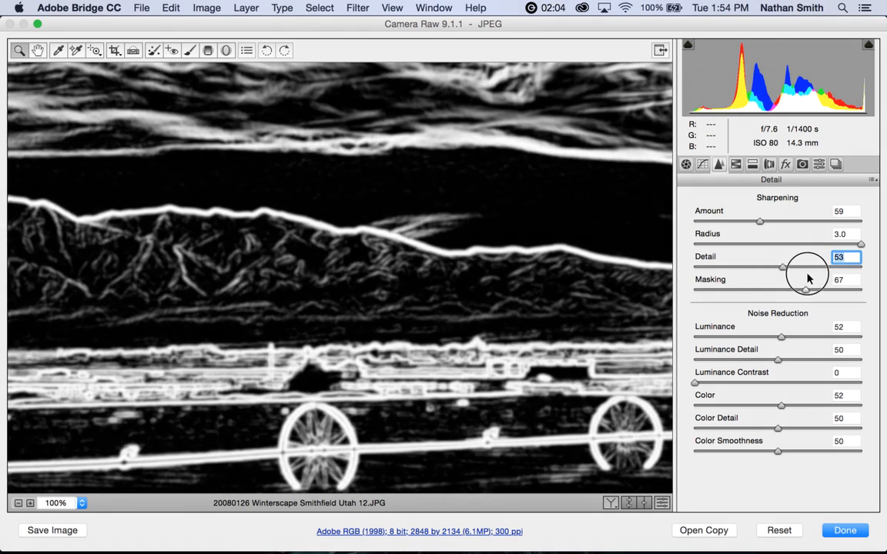
pyautogui.moveTo(778, 289); pyautogui.dragTo(808, 290)
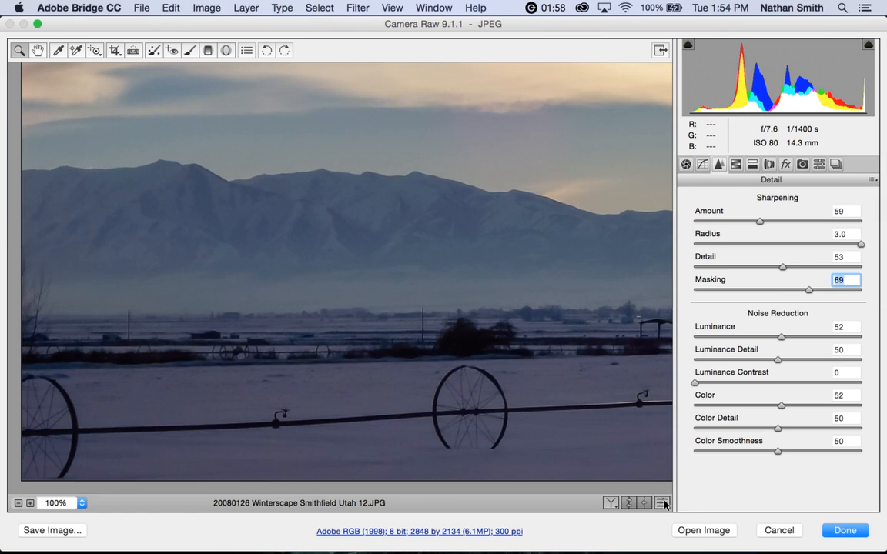
pyautogui.click(662, 502)
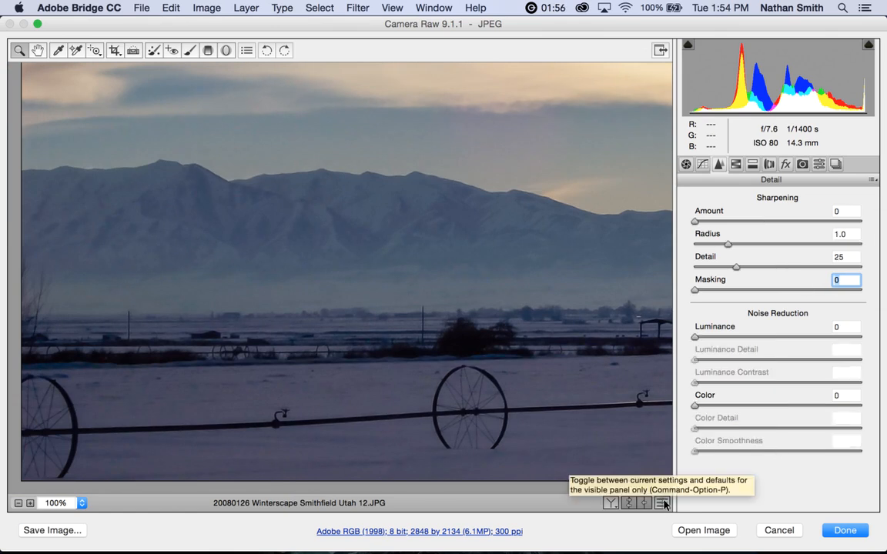
pyautogui.moveTo(570, 304)
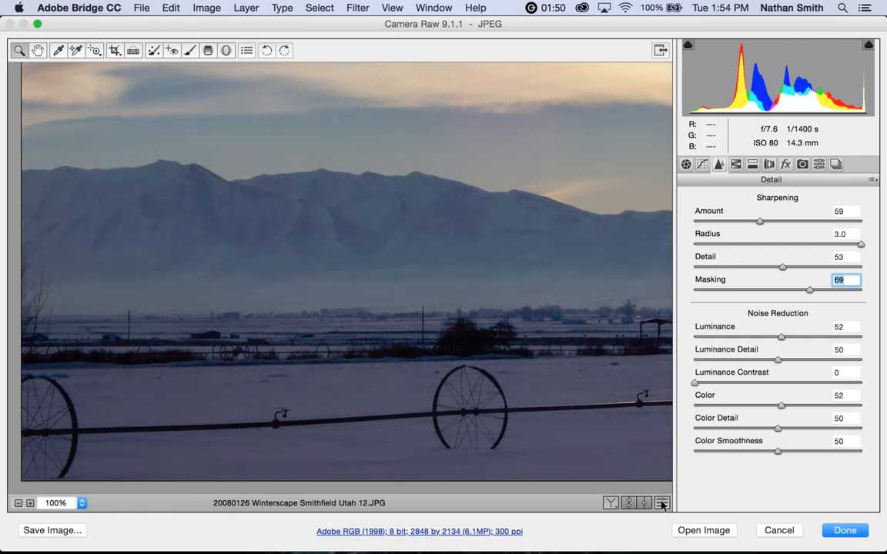
pyautogui.moveTo(539, 388)
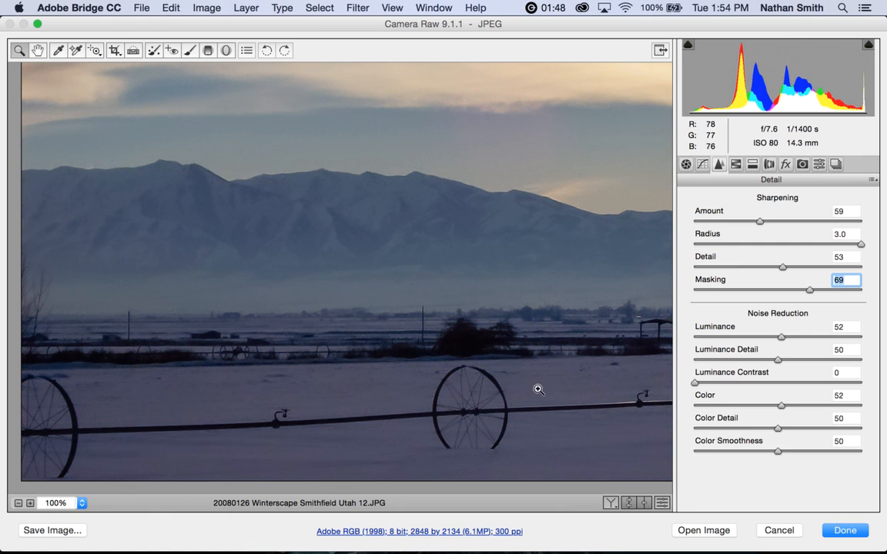